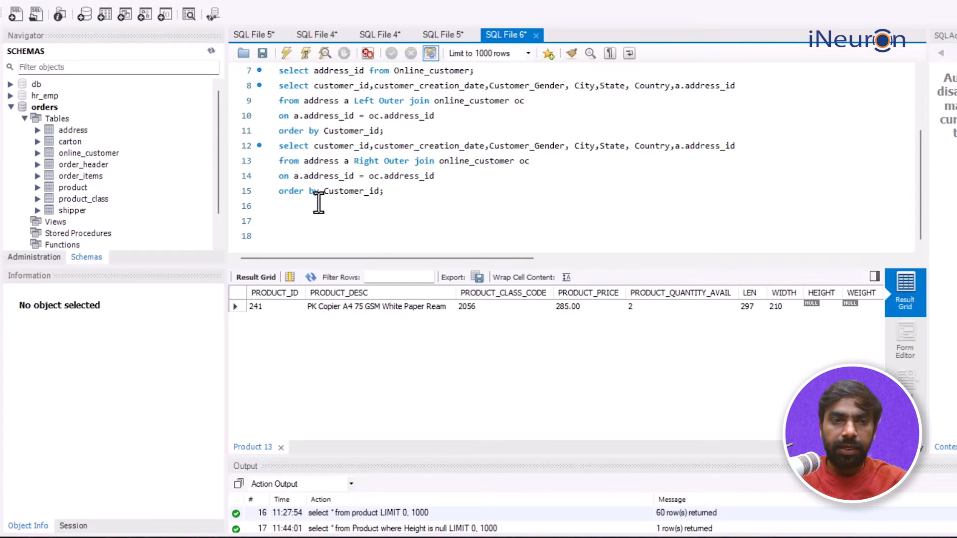
- Run 'use orders;' and view the product table's column details in the Navigator
text(use orders;)
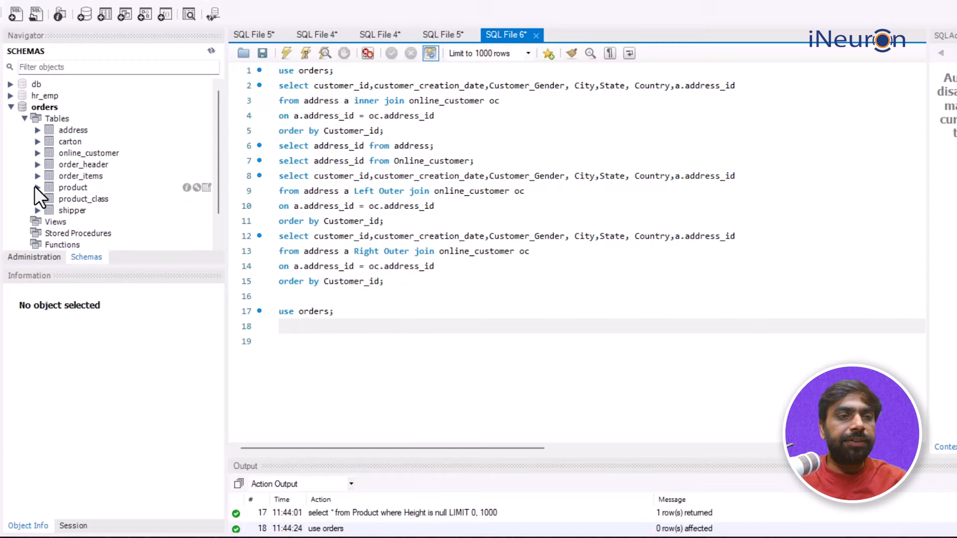
click(73, 187)
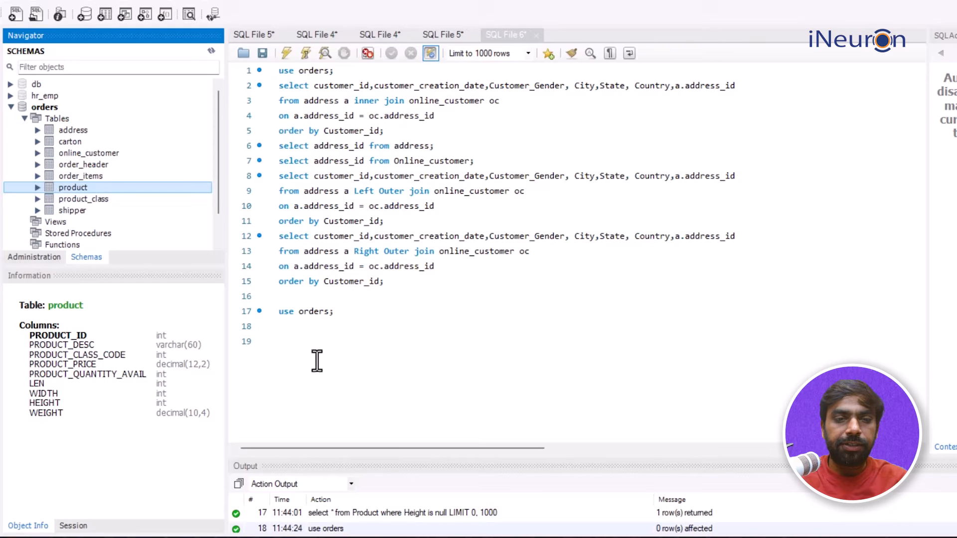
- Query all products, then filter with 'Where Height is null' to find the copier paper row
text(sele)
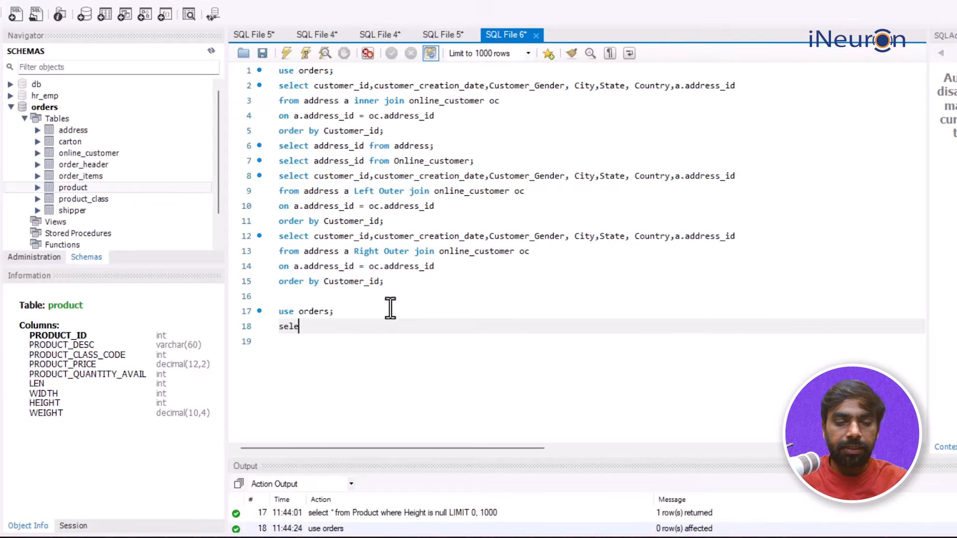
text(ct * from)
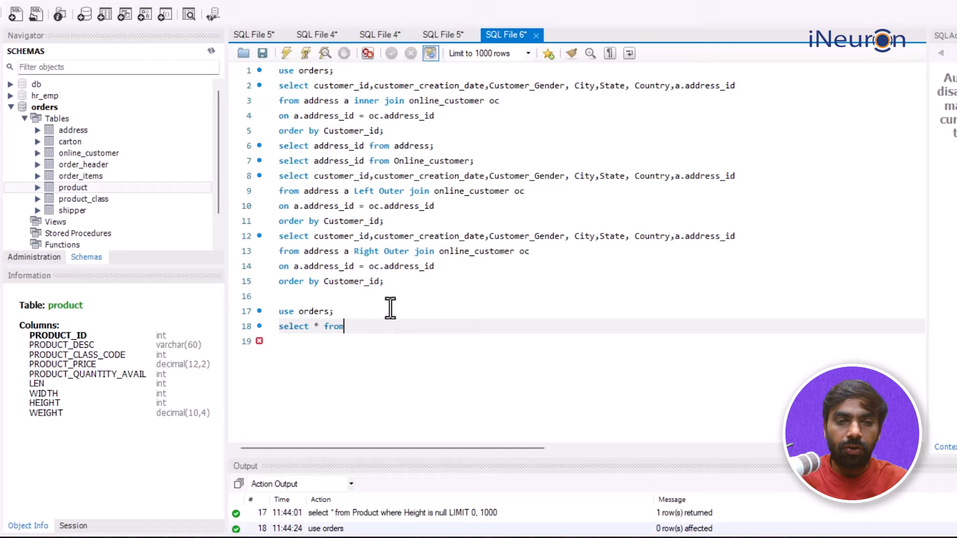
text(Product;)
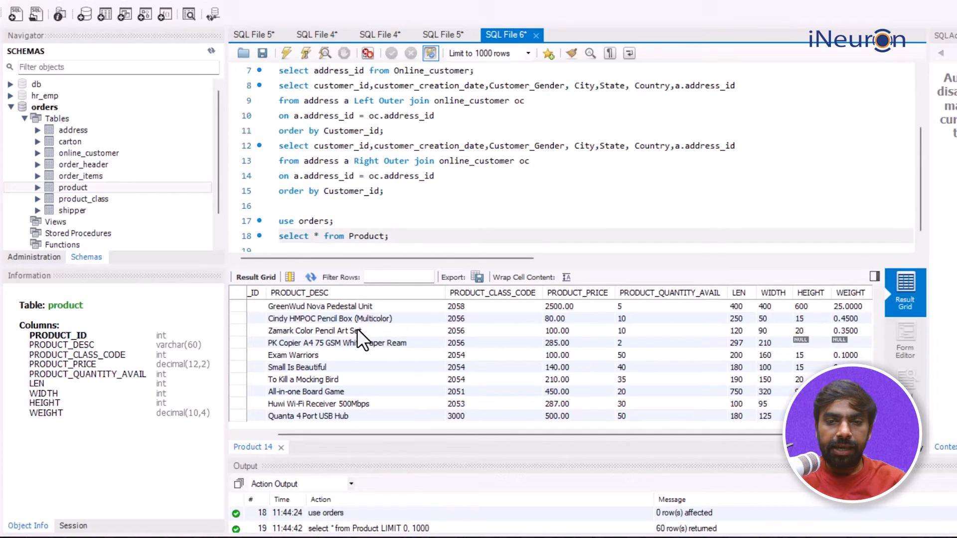
mouse_move(845, 357)
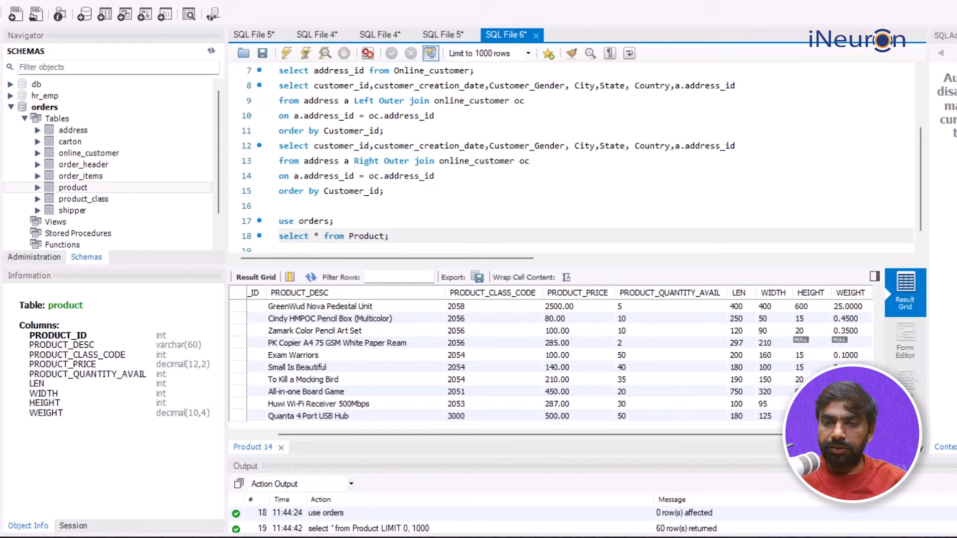
mouse_move(649, 317)
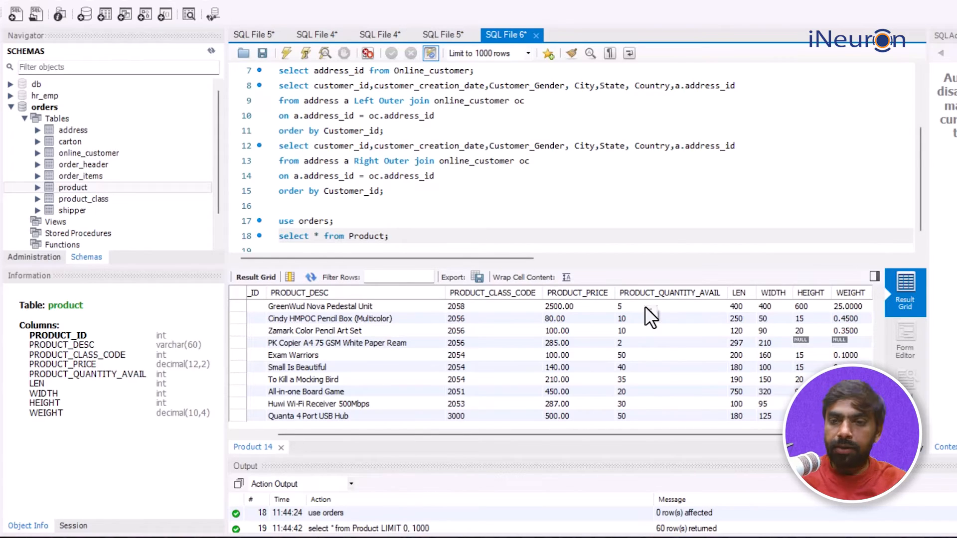
text(here Height is null;)
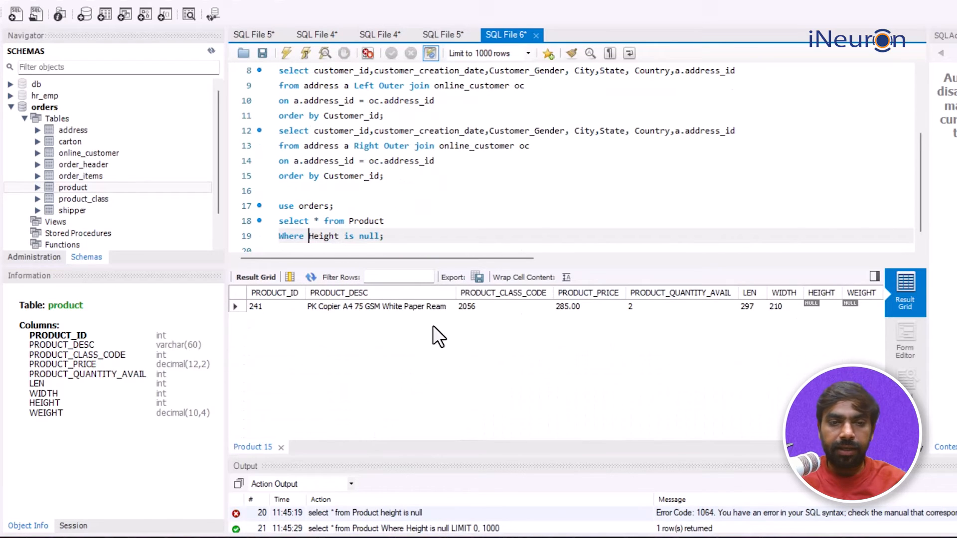
mouse_move(453, 237)
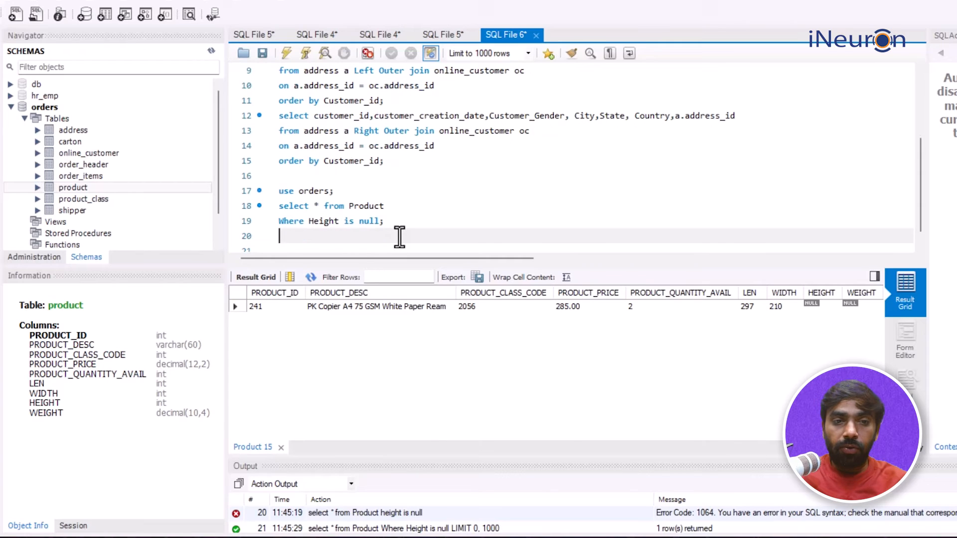
- Run 'select *, ifnull(Height,0) from product;' returning 60 rows with substituted heights
text(select)
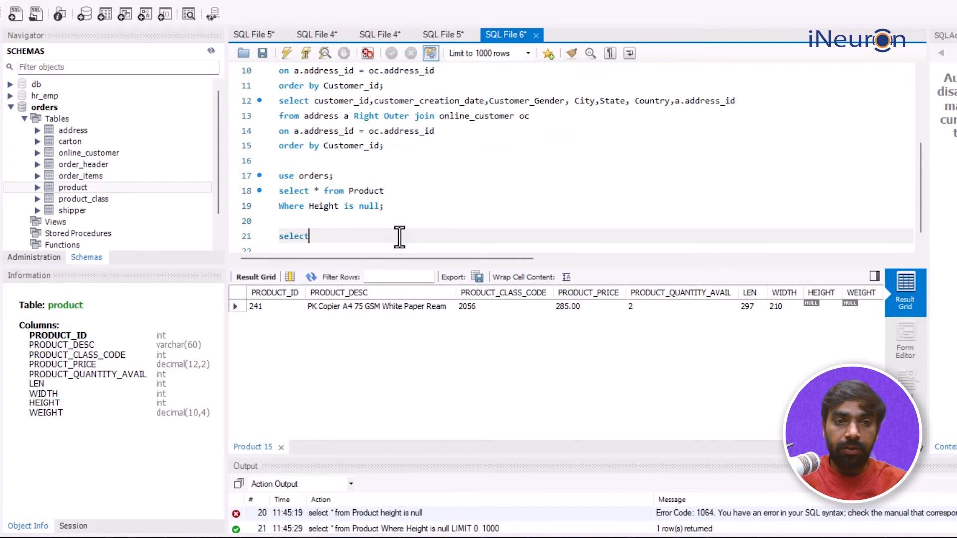
text(*)
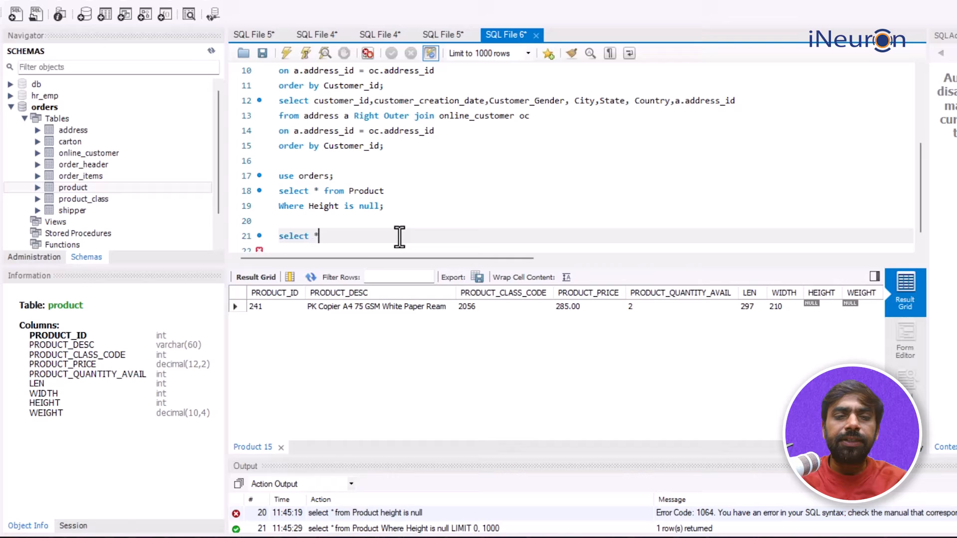
text(,)
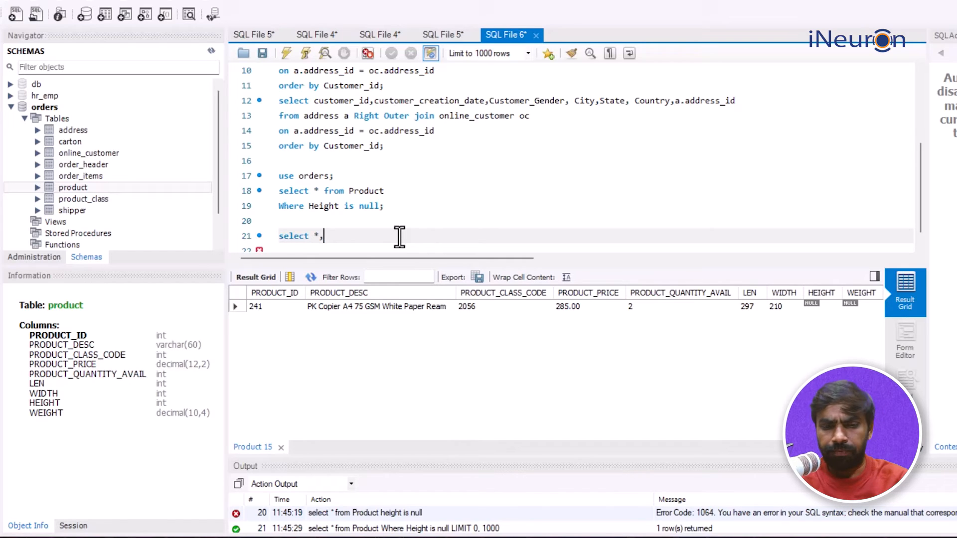
text(ifnu)
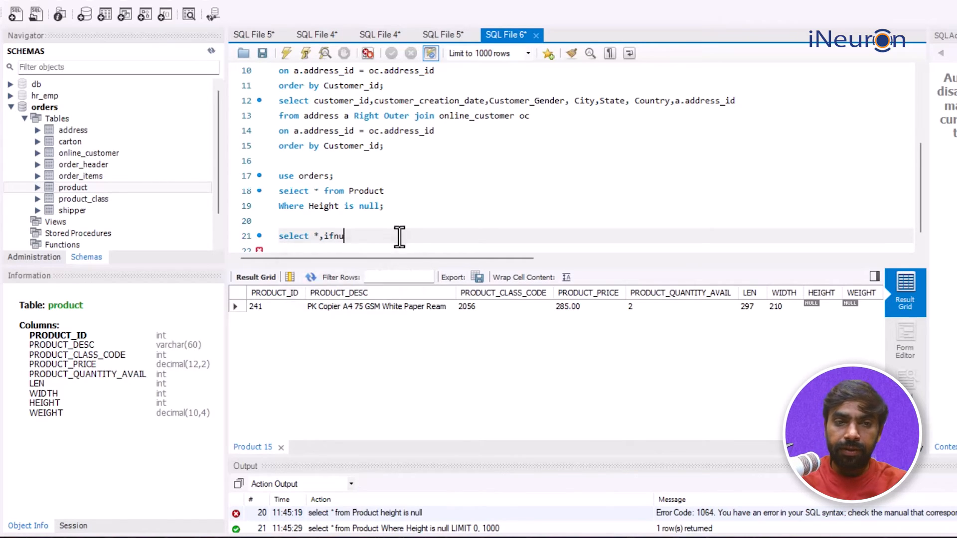
text(ll())
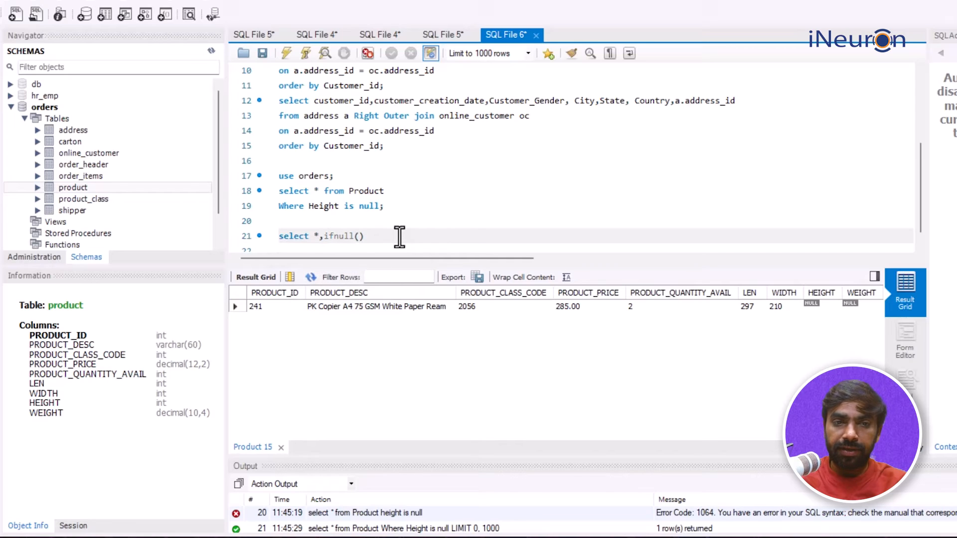
text(H)
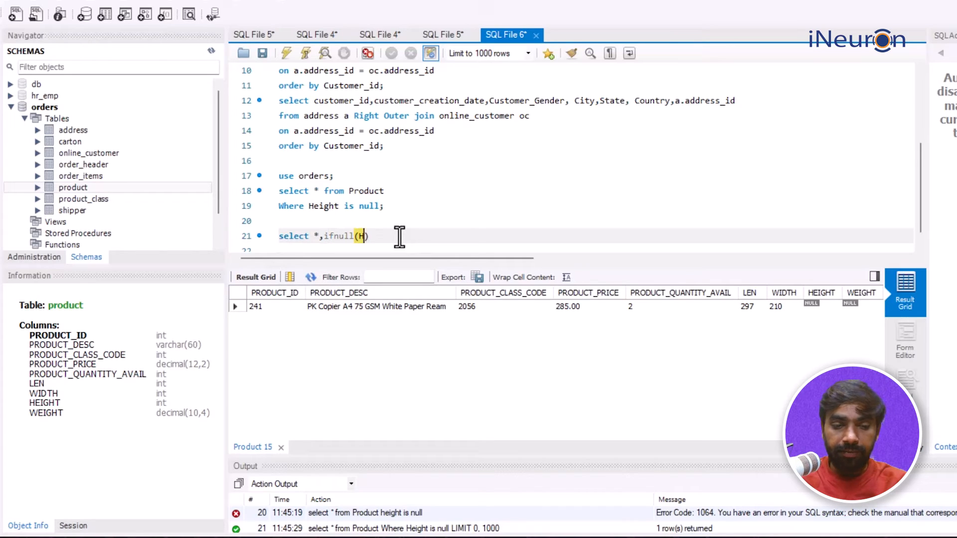
text(eight,)
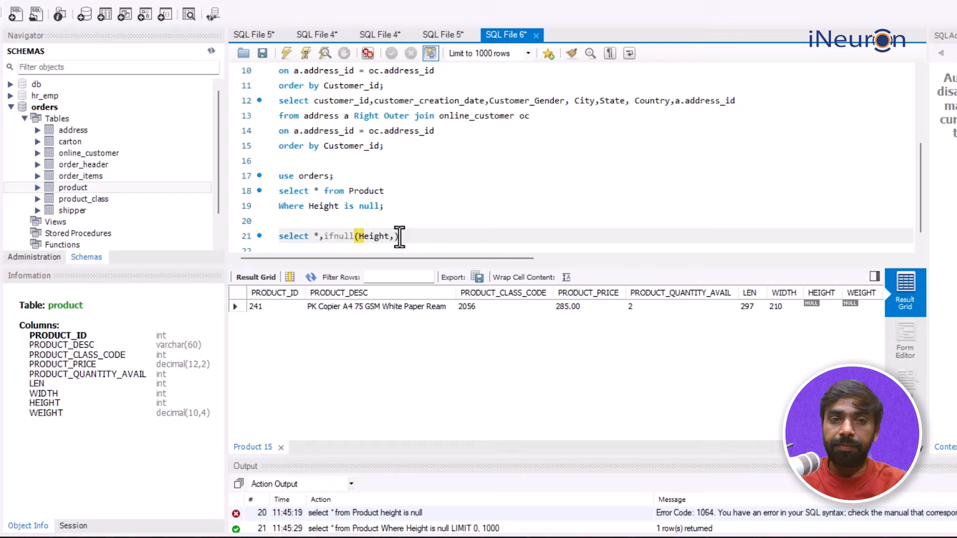
text(0)
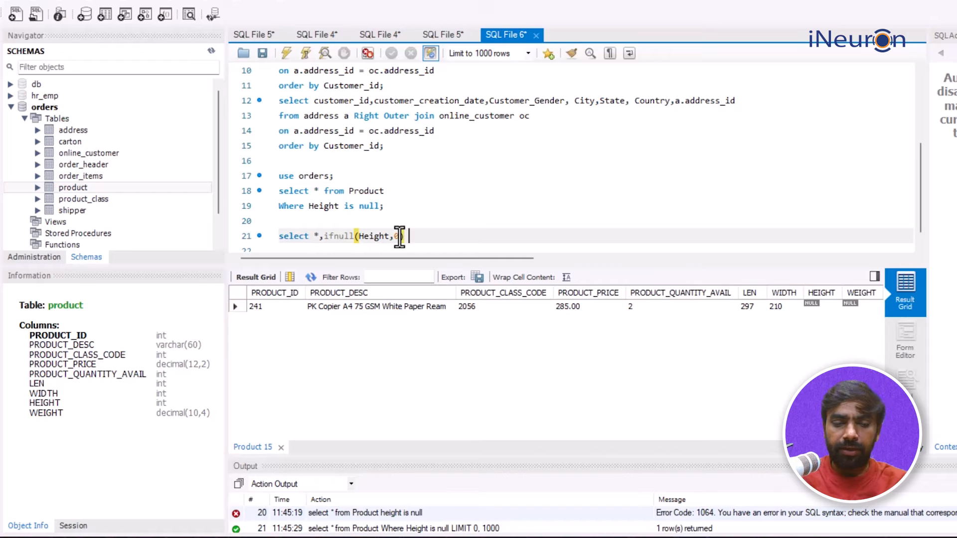
text(from)
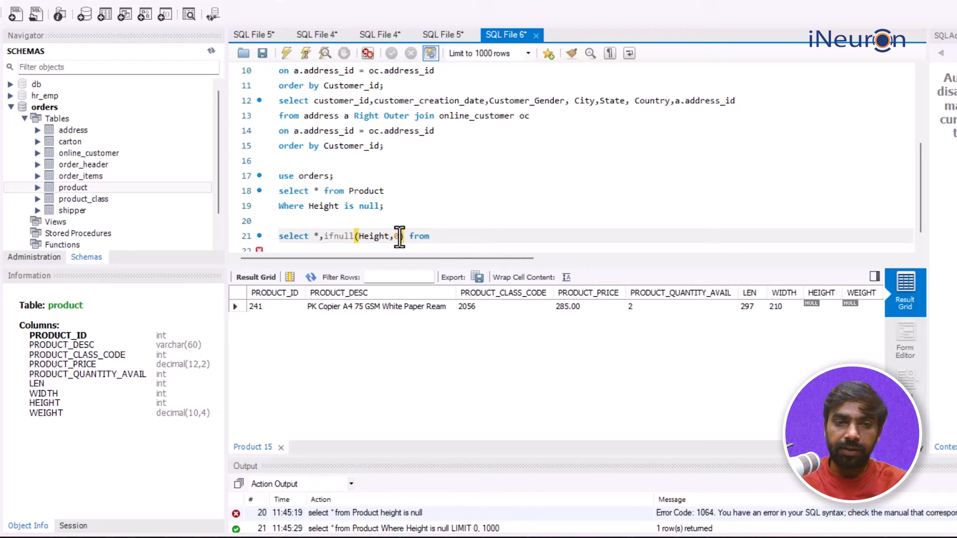
text(product;)
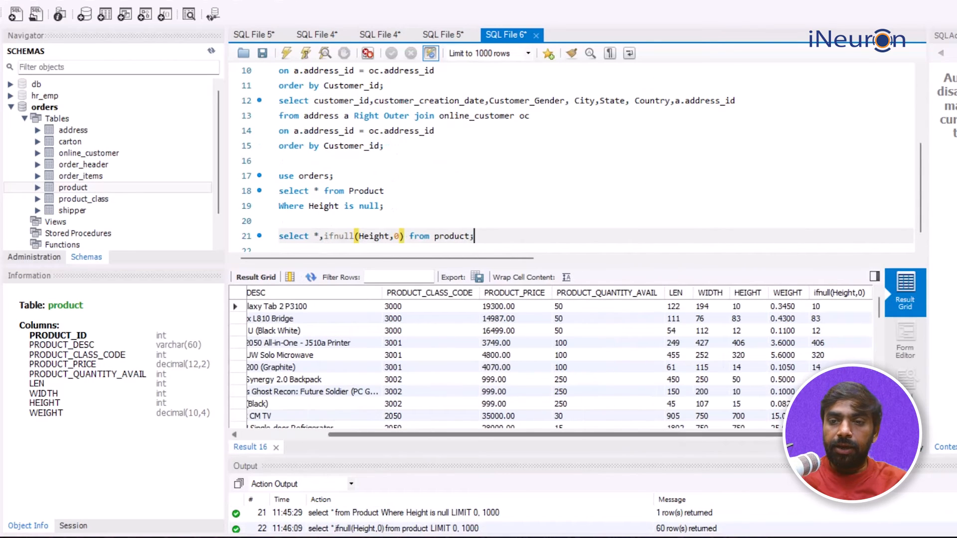
mouse_move(805, 374)
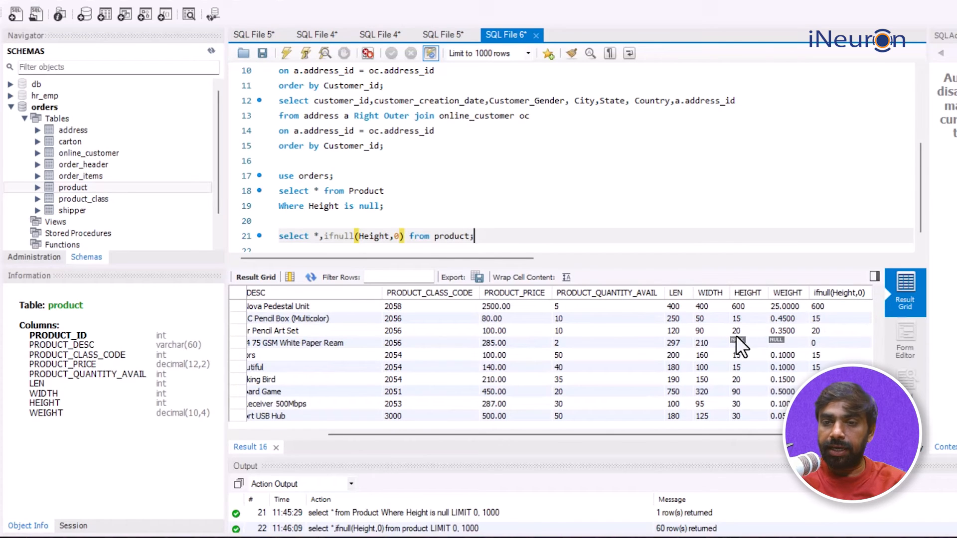
mouse_move(784, 402)
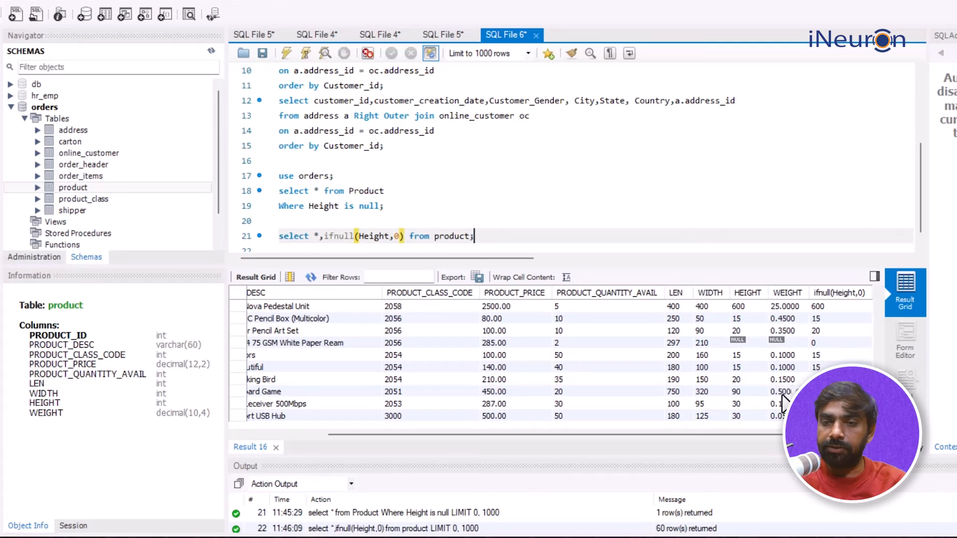
mouse_move(839, 293)
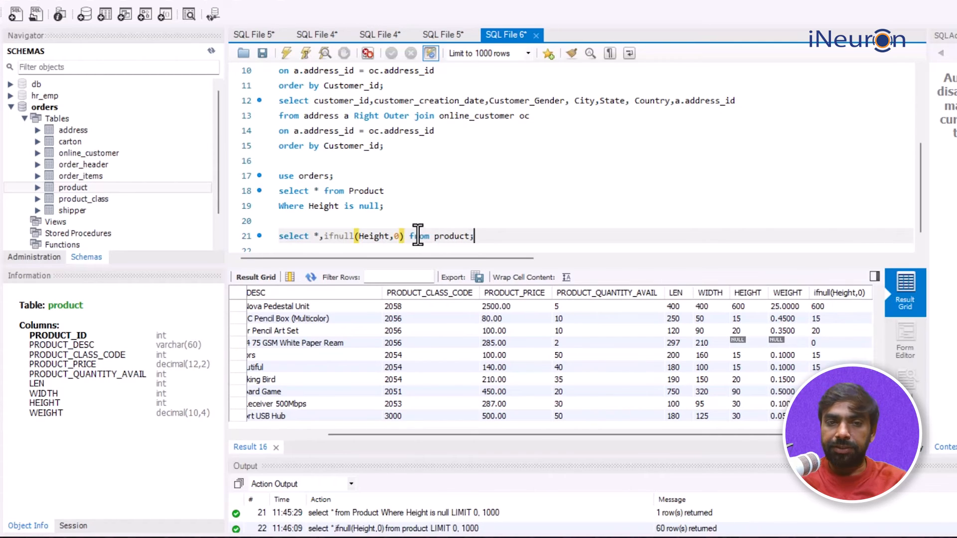
mouse_move(405, 237)
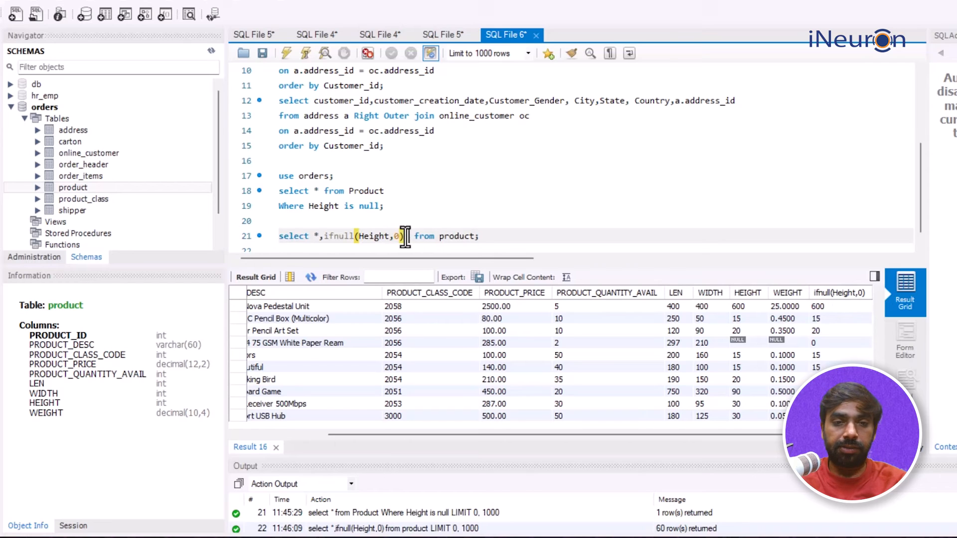
- Alias the ifnull(Height,0) column as New_height, rerun, and scroll the results right
text(as New)
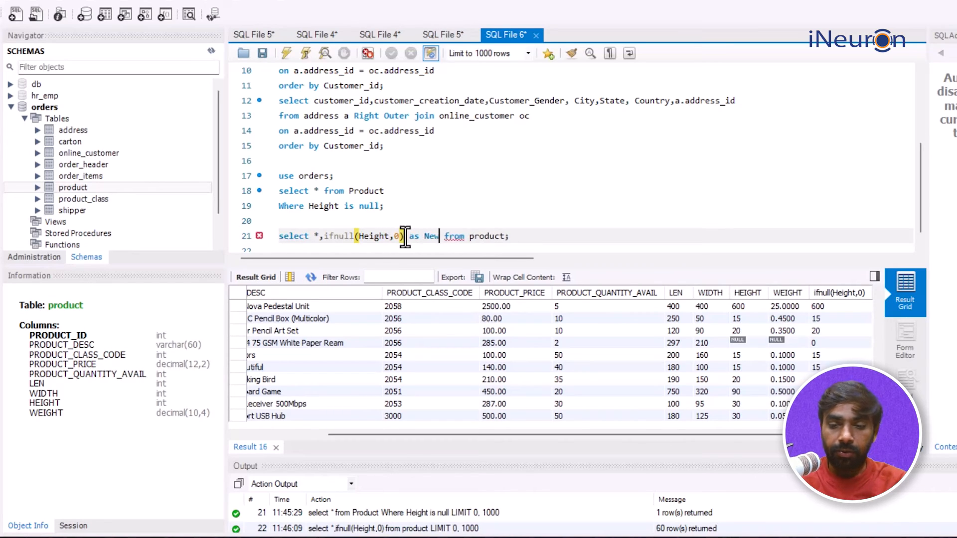
text(_height)
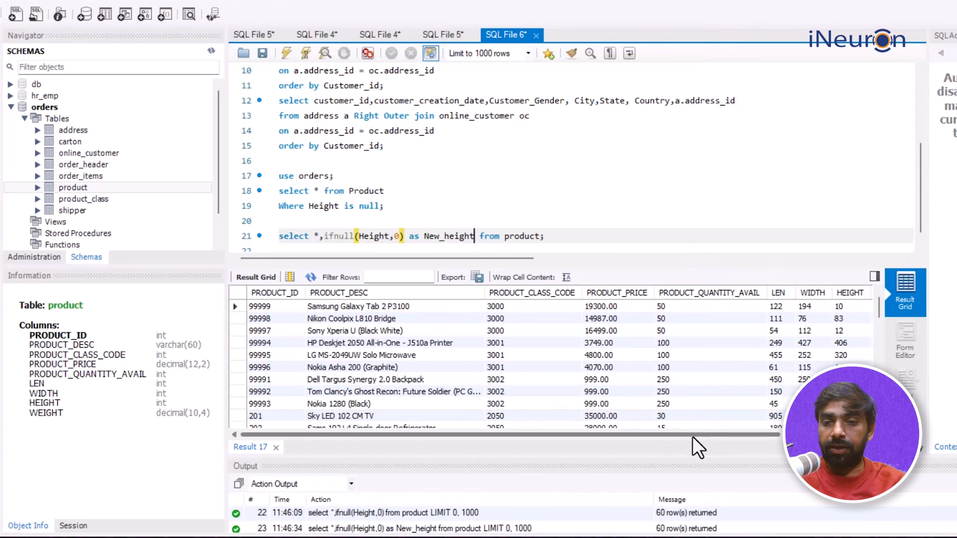
scroll(right, 3)
text(select *)
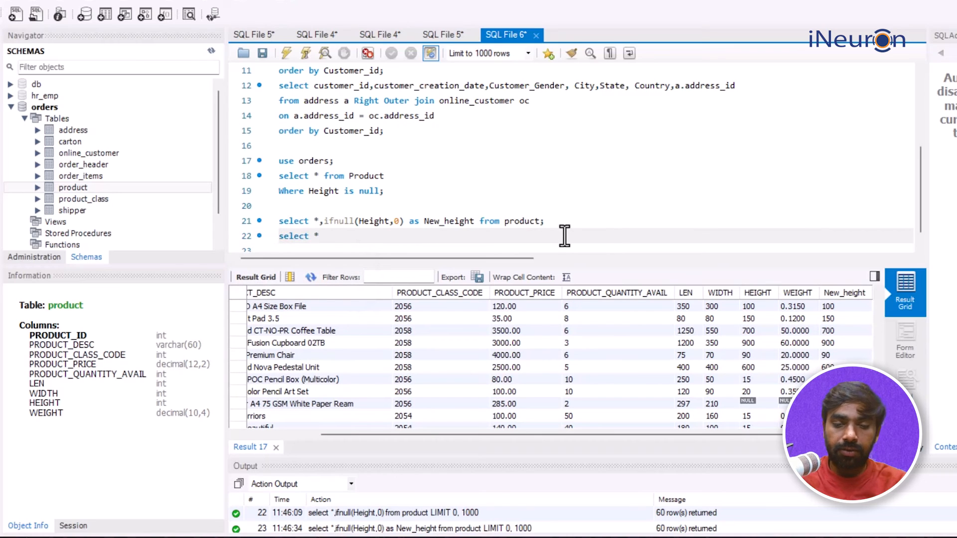
- Run 'select *, coalesce(Weight,0) as New_weight from Product;' and scroll the 60-row results
text(coal)
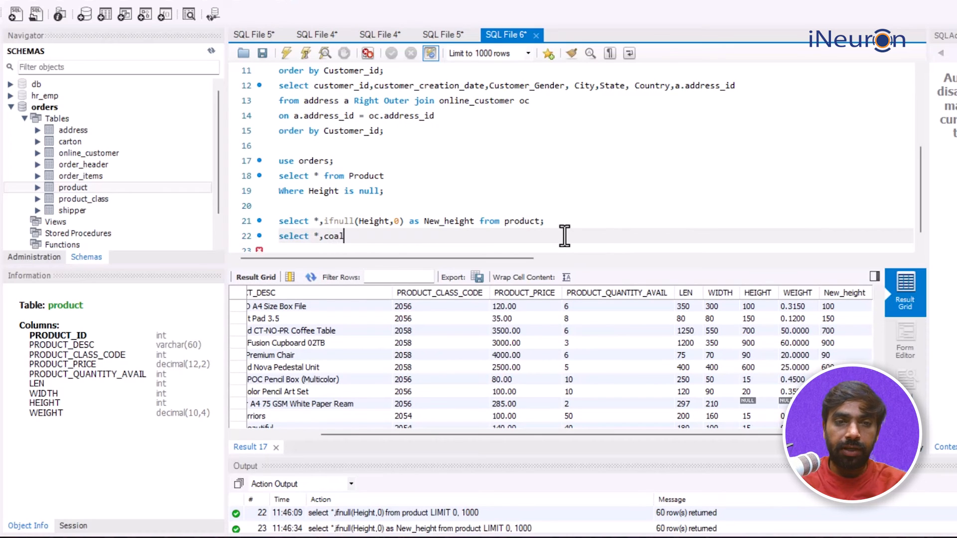
text(esce())
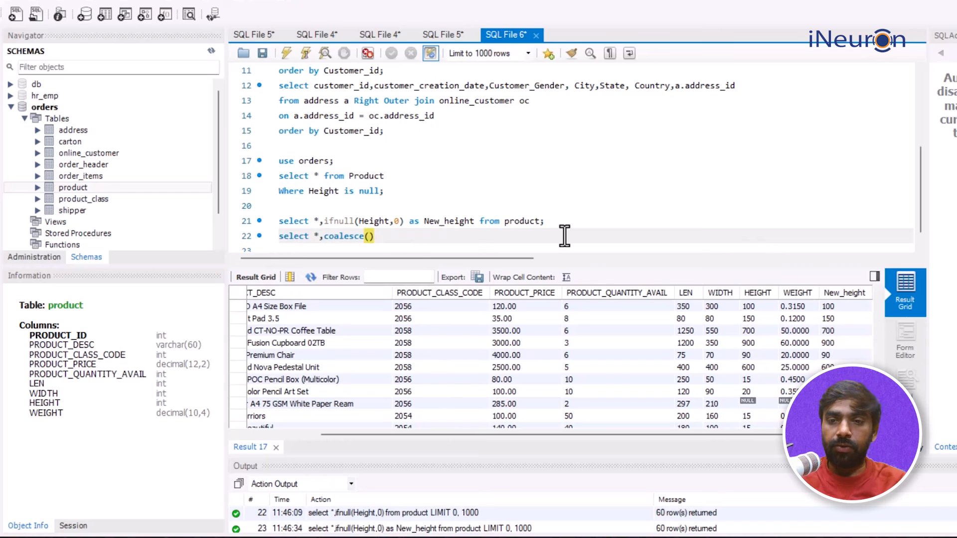
text(Weight,)
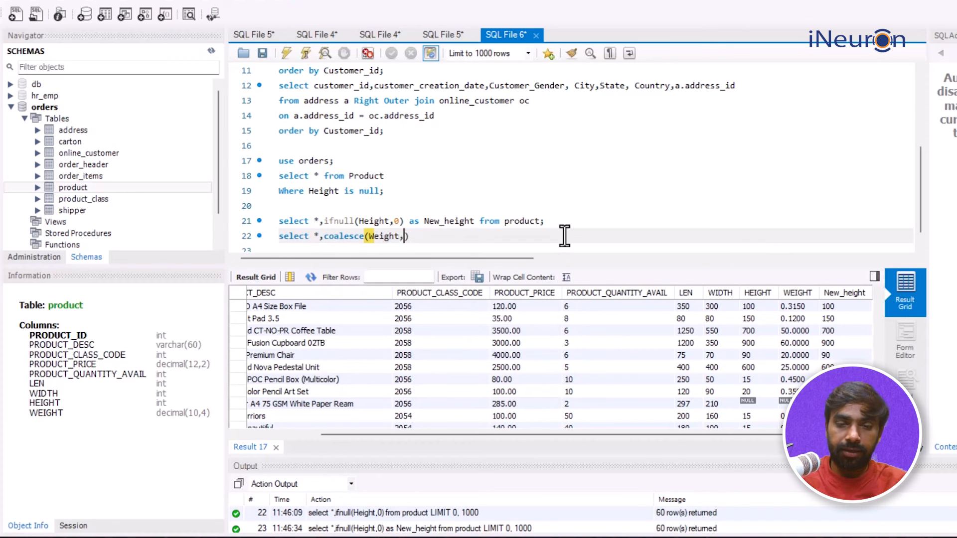
text(0))
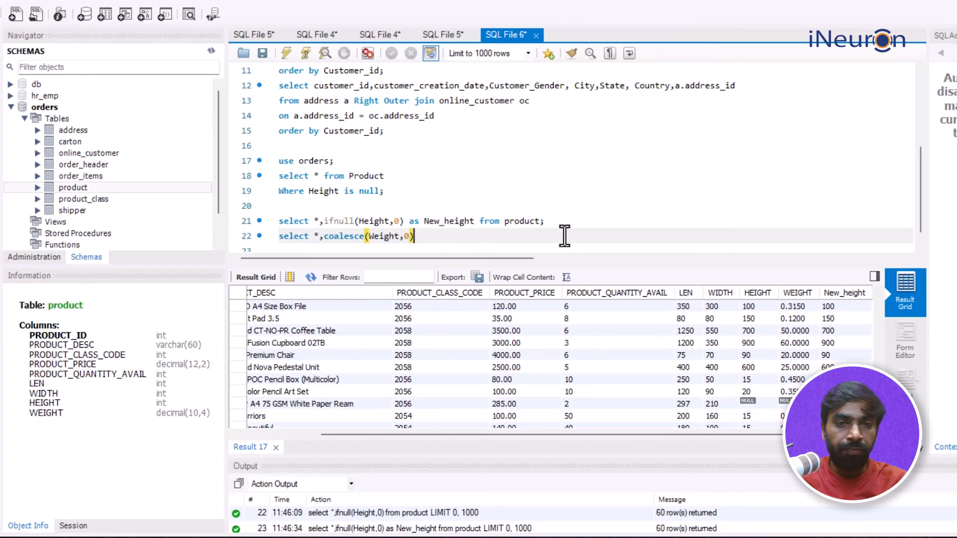
text(as New)
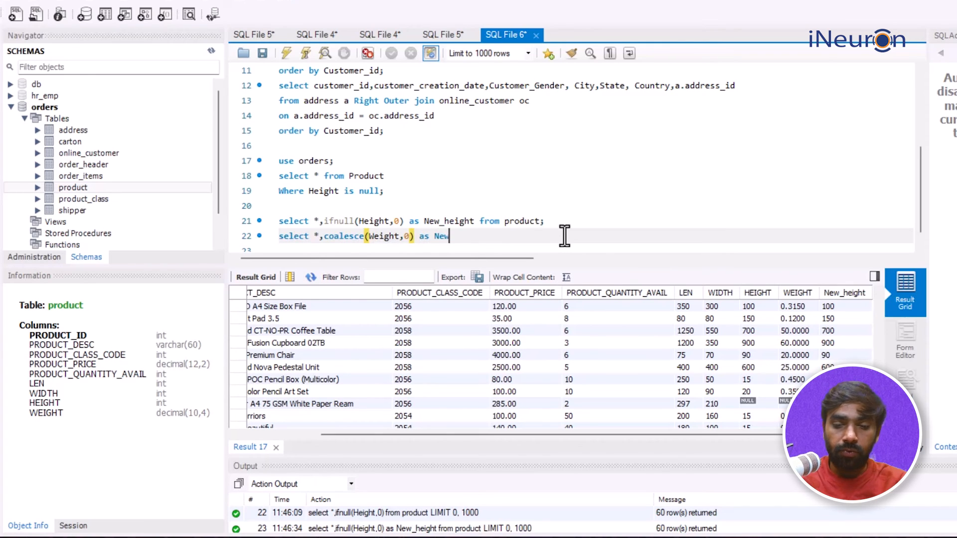
text(_weight from)
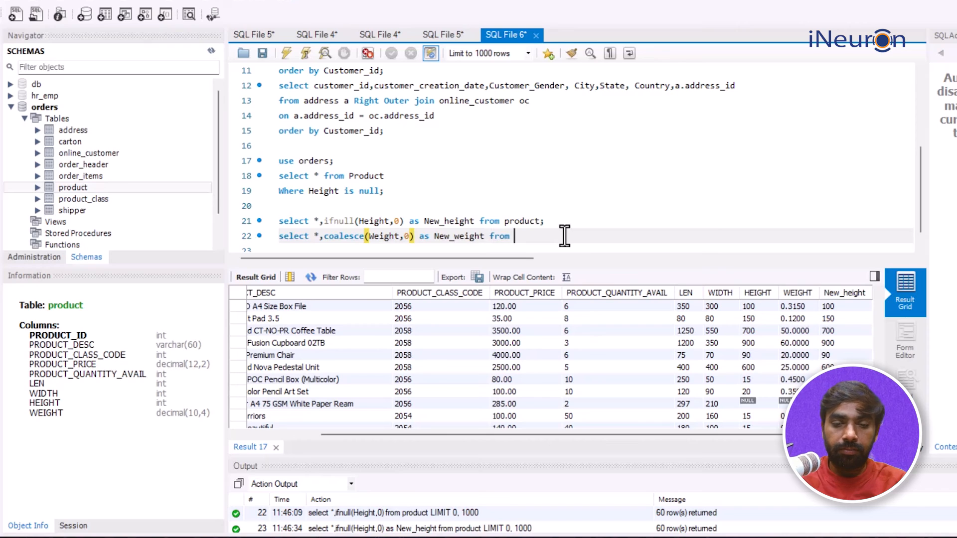
text(Product;)
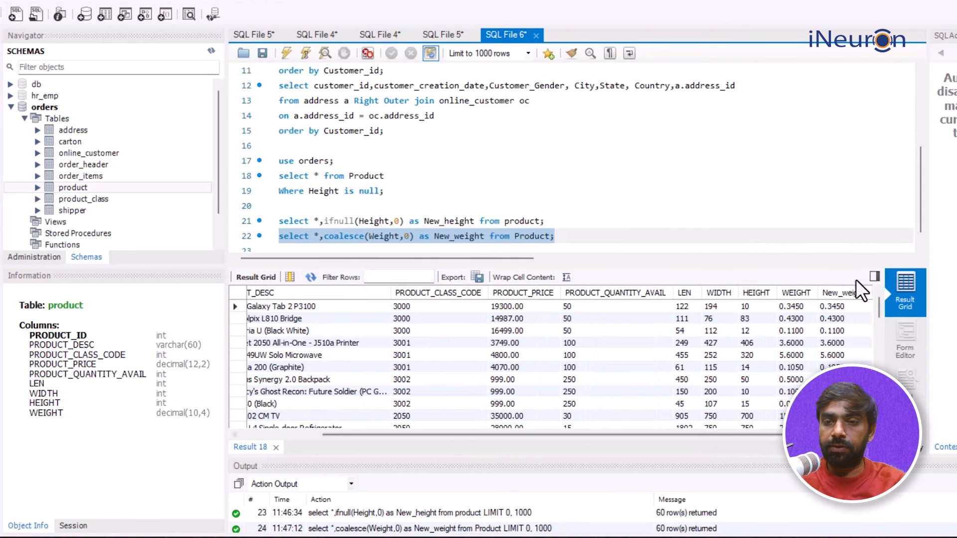
scroll(down, 3)
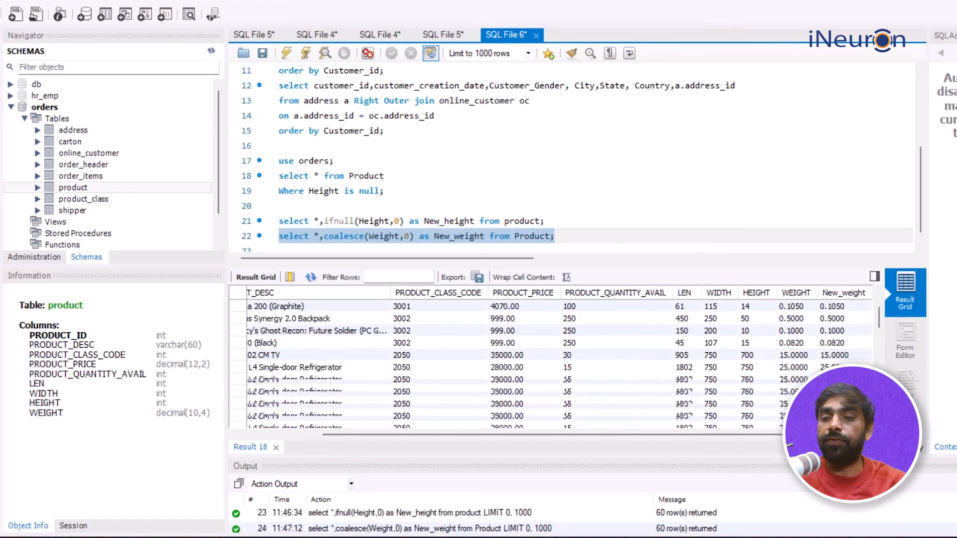